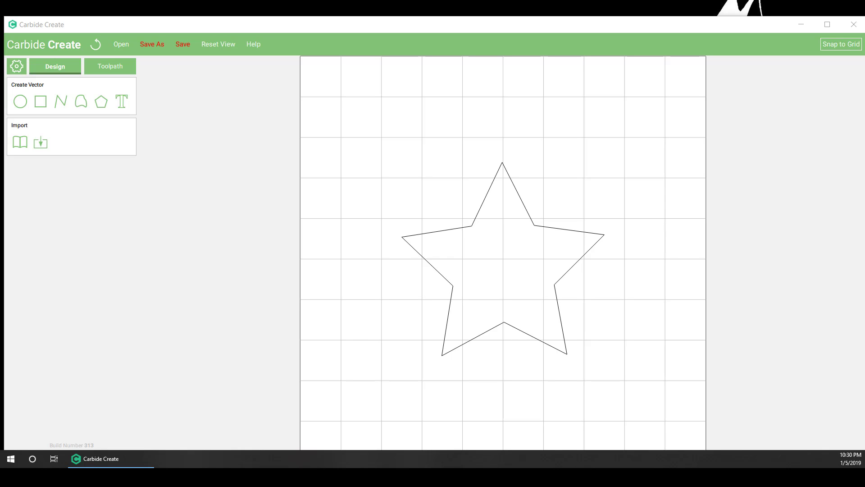
mouse_move(105, 9)
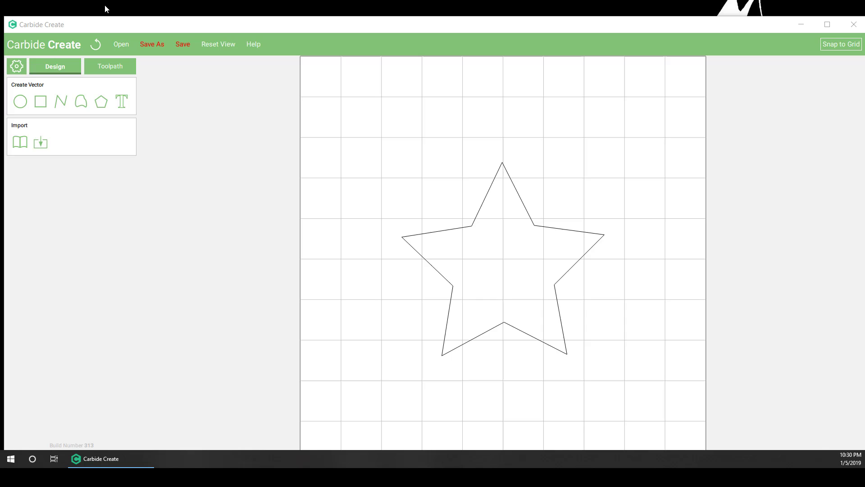
mouse_move(104, 66)
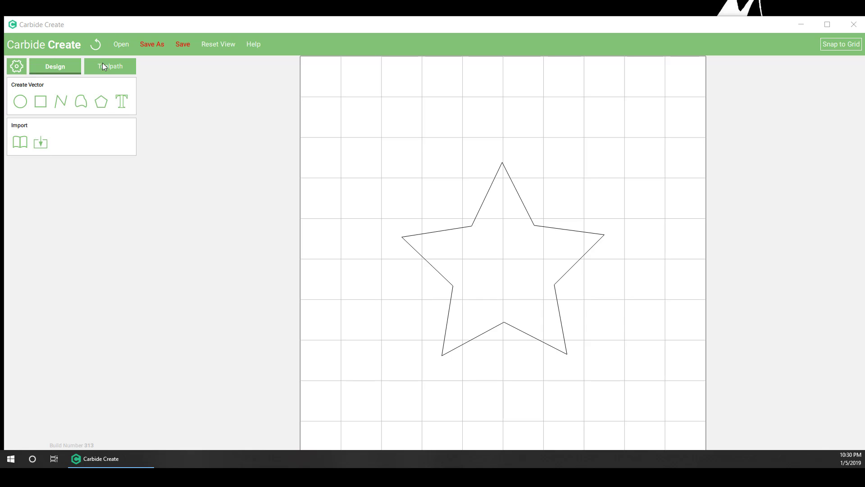
- Create a trial half-inch pocket toolpath on the star, simulate it, then delete it
left_click(109, 66)
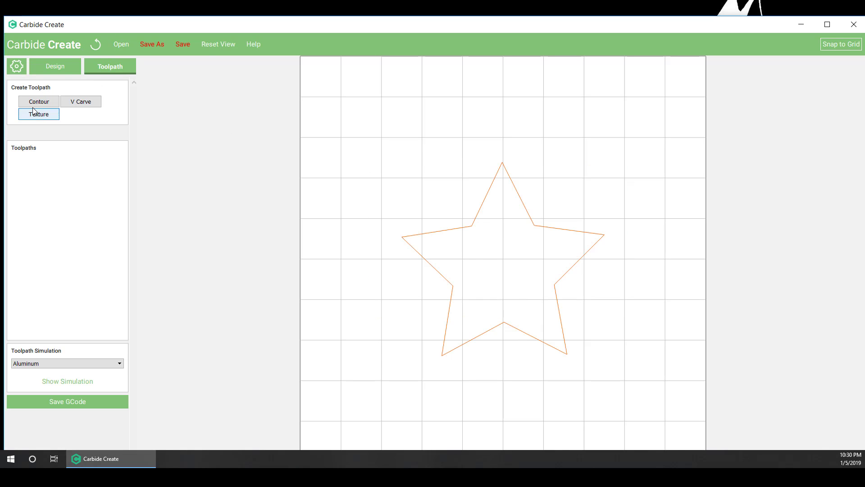
left_click(37, 101)
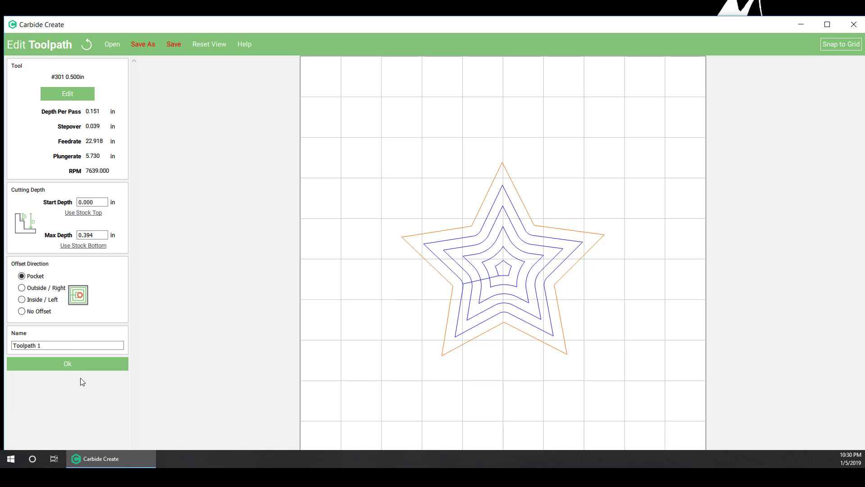
left_click(67, 363)
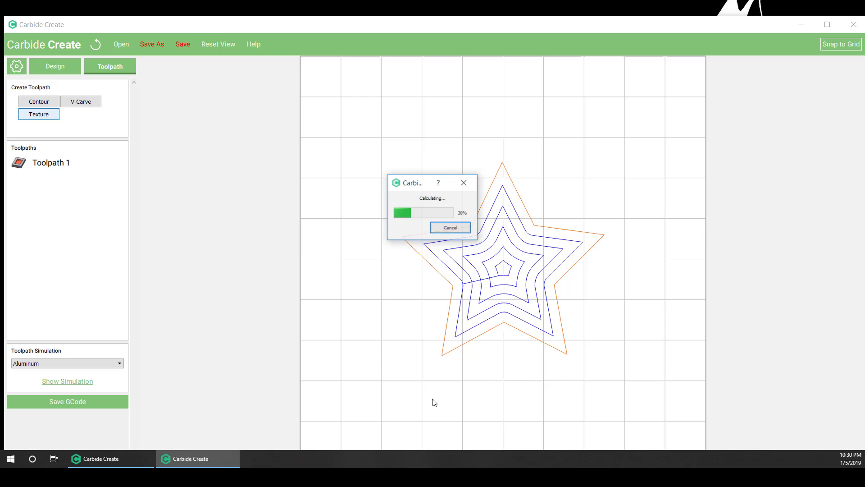
left_click(66, 381)
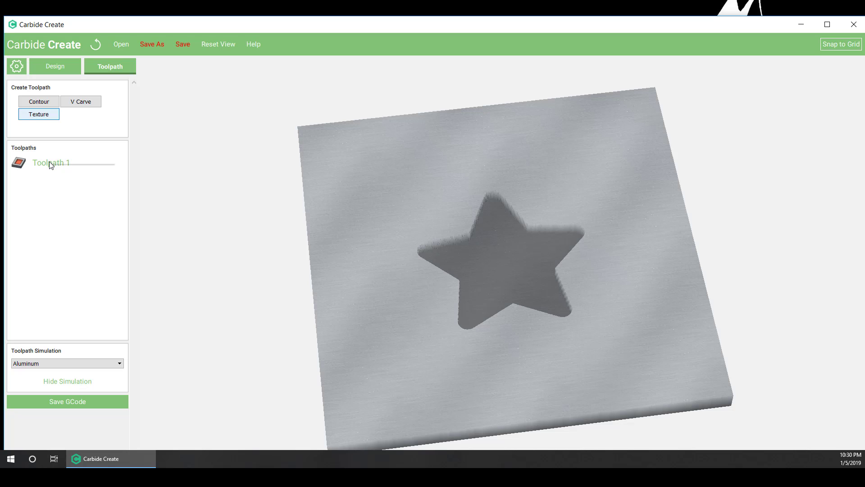
left_click(67, 380)
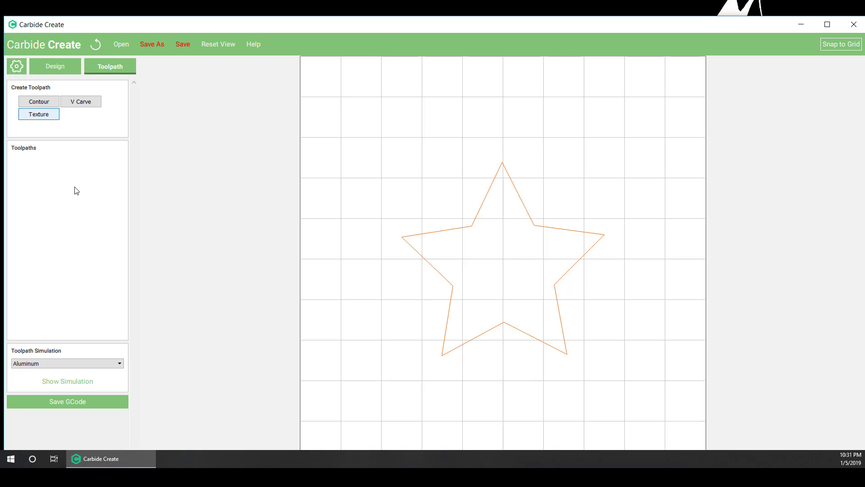
- Offset the star 0.125 in inside and select the new inner outline
left_click(55, 66)
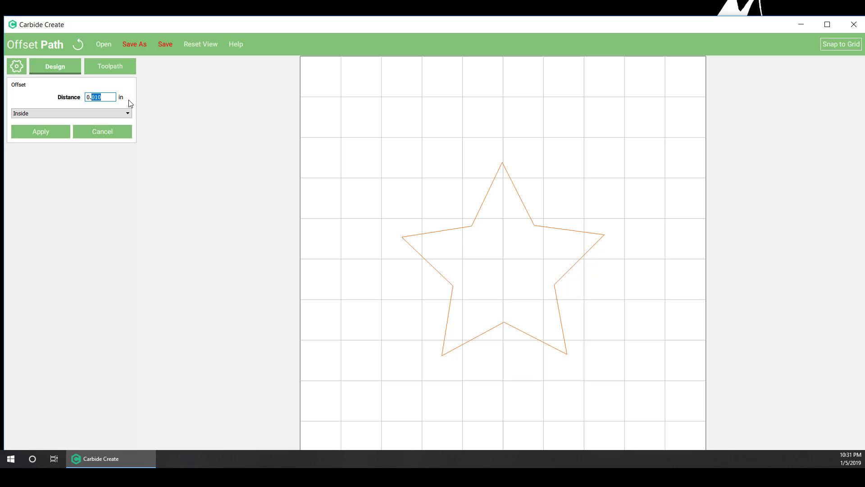
type("0.125")
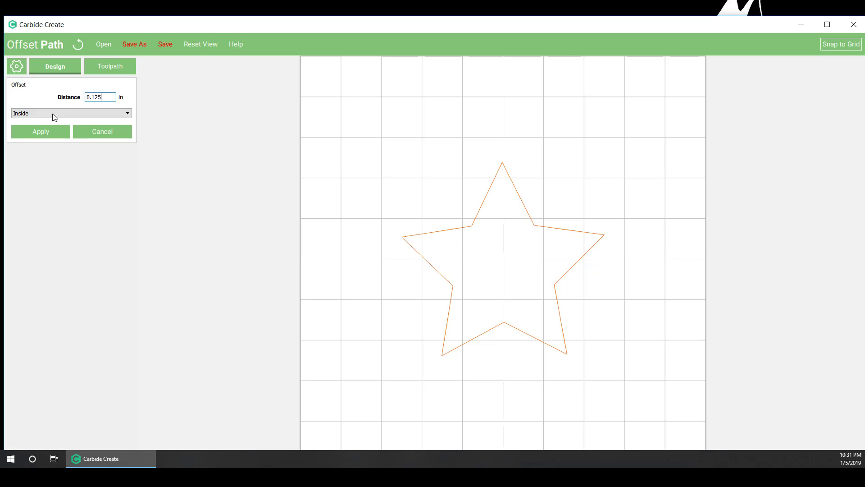
left_click(40, 132)
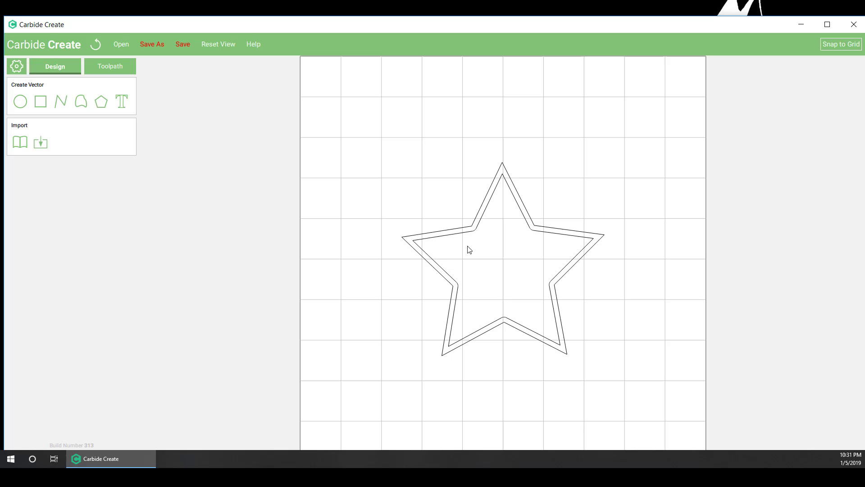
left_click(469, 249)
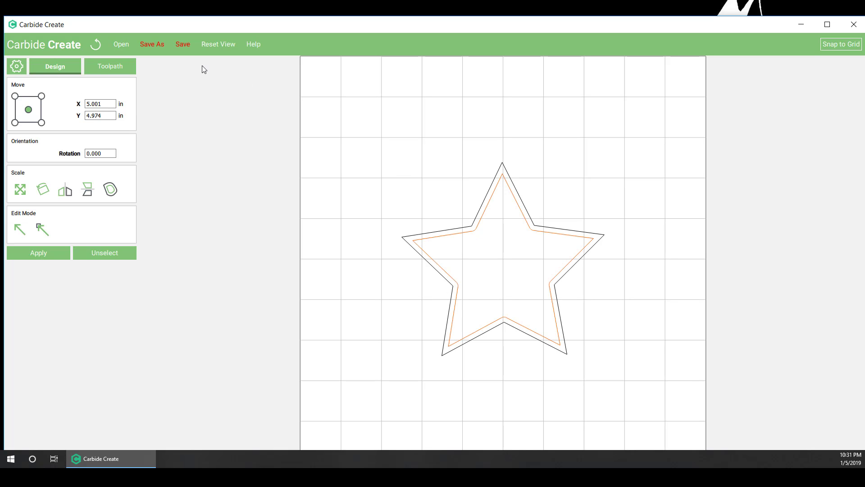
- Pocket the inner star with the #102 0.125 in bit, 0.125 in deep, then simulate it
left_click(109, 67)
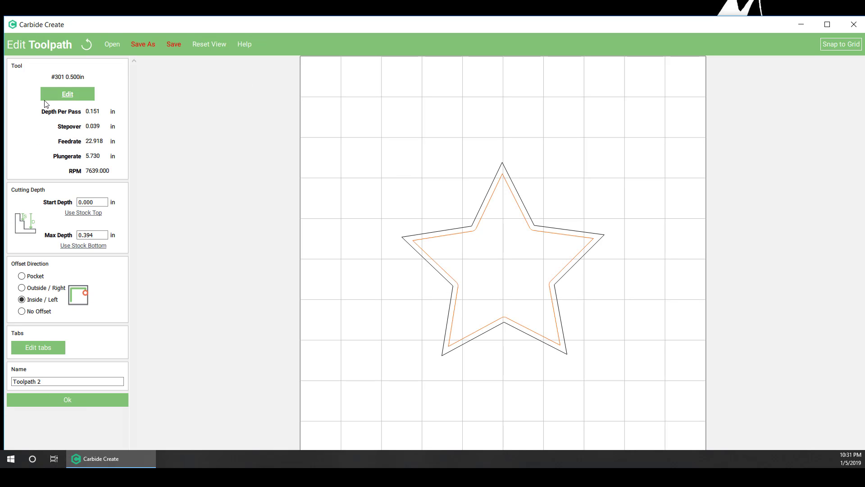
left_click(67, 94)
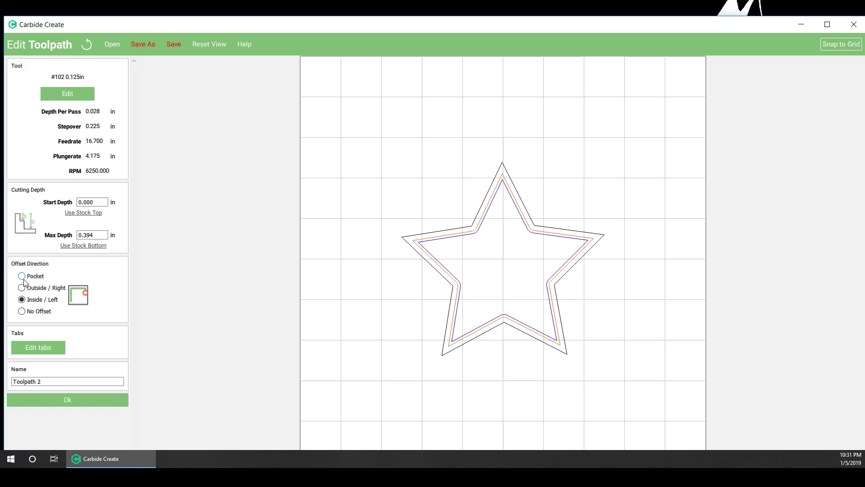
left_click(21, 276)
type("0.125")
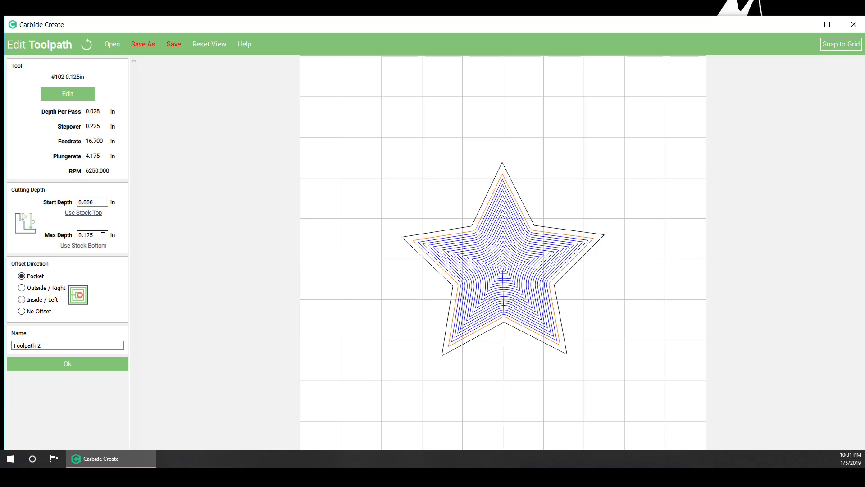
left_click(66, 363)
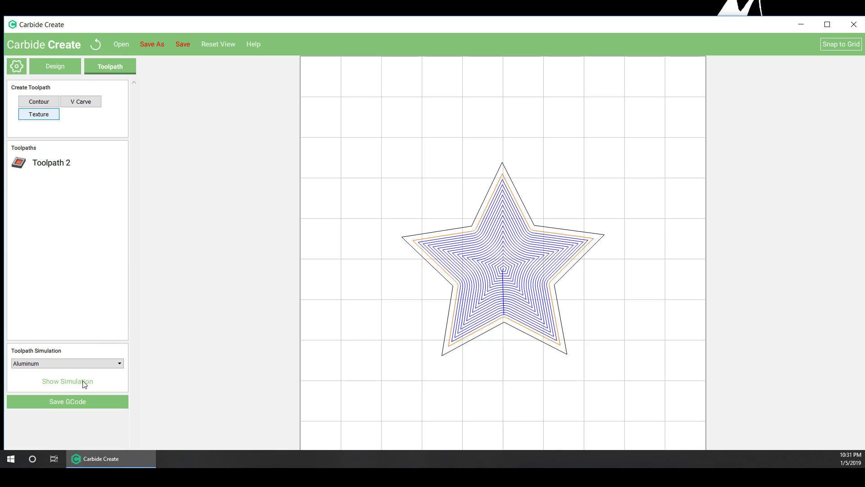
left_click(67, 382)
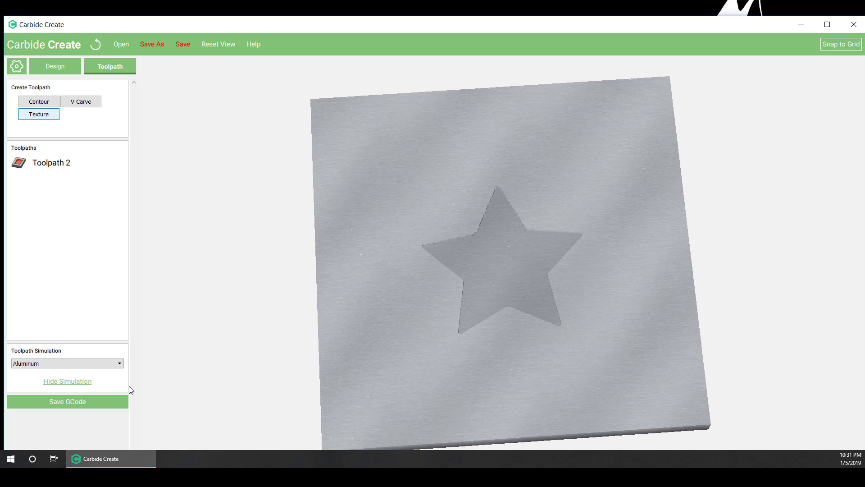
mouse_move(61, 82)
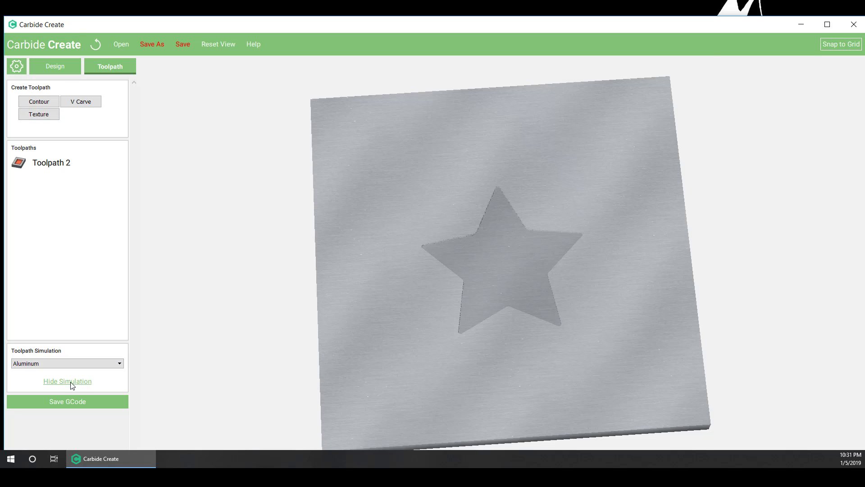
left_click(54, 66)
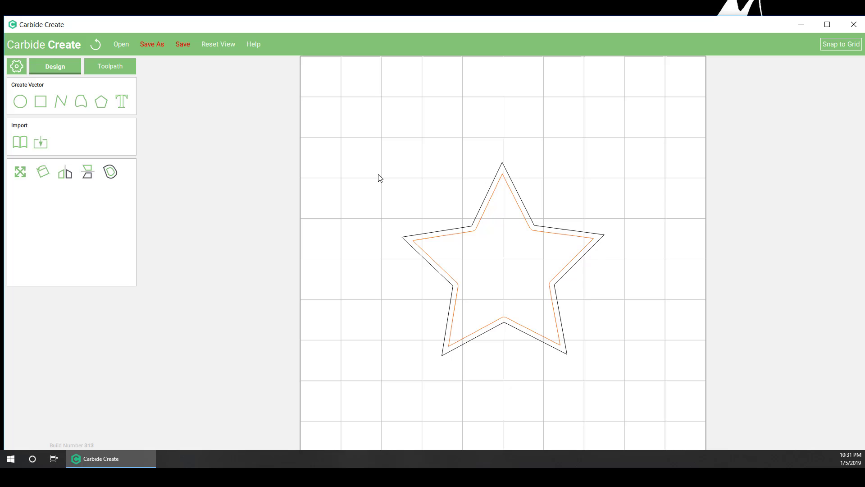
- Add a V-carve toolpath with the #301 0.500 in Vee bit, simulate it, then return to Design
left_click(109, 66)
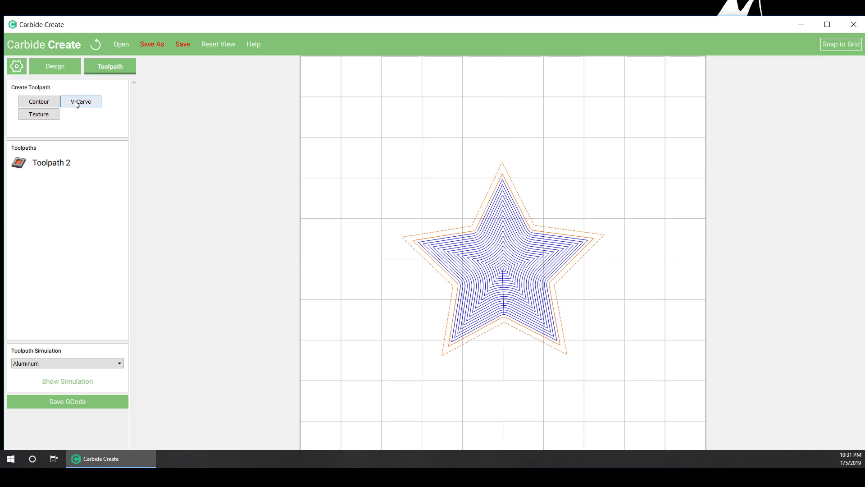
left_click(80, 102)
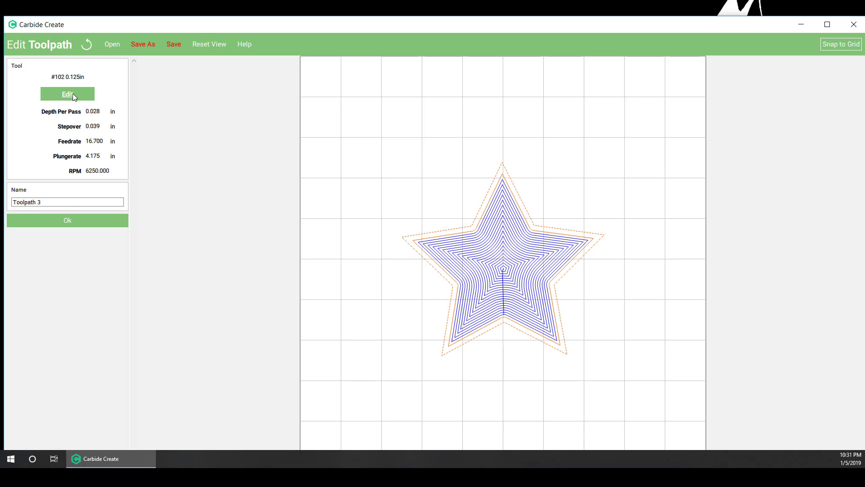
left_click(67, 93)
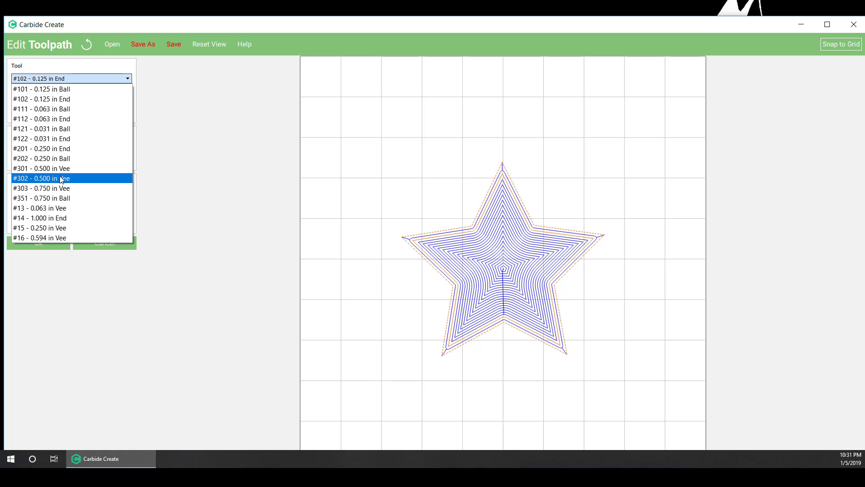
left_click(42, 168)
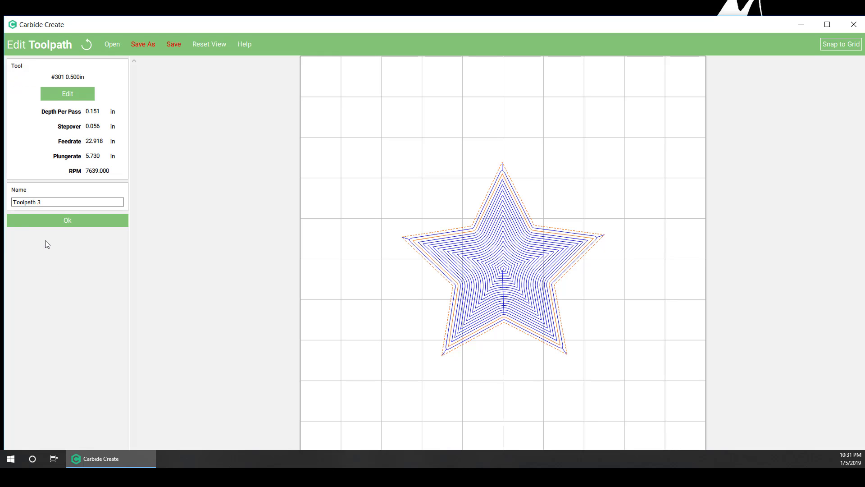
left_click(66, 220)
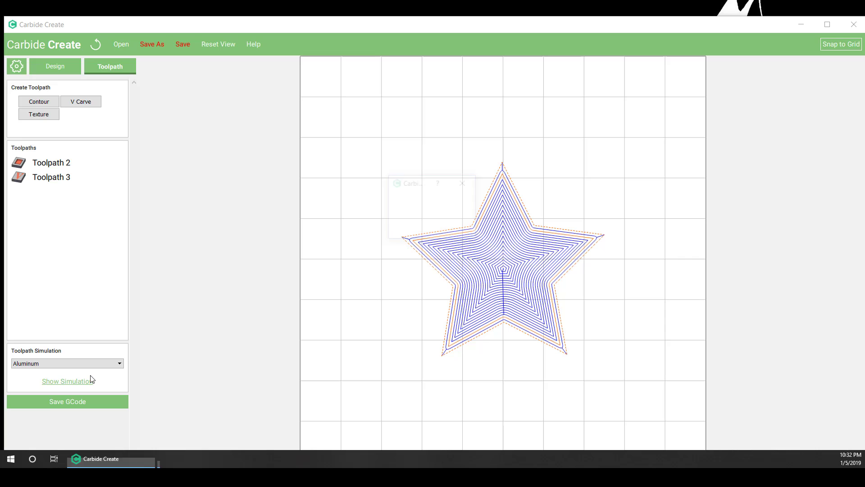
left_click(67, 381)
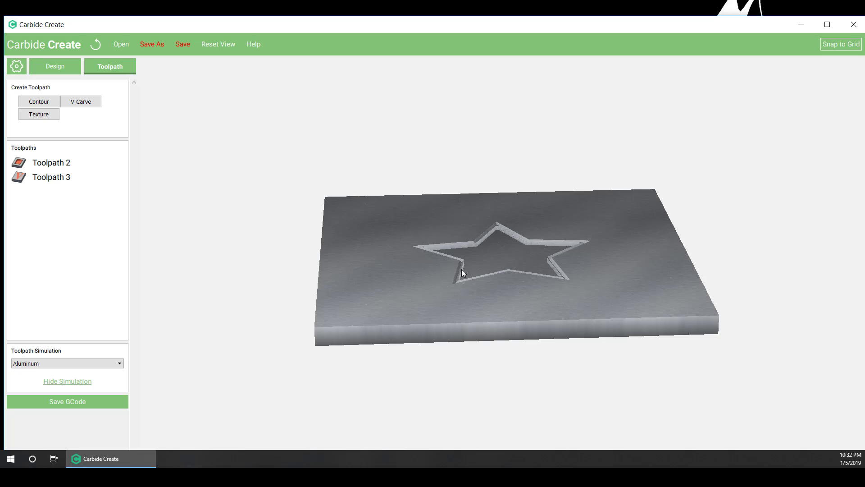
mouse_move(54, 208)
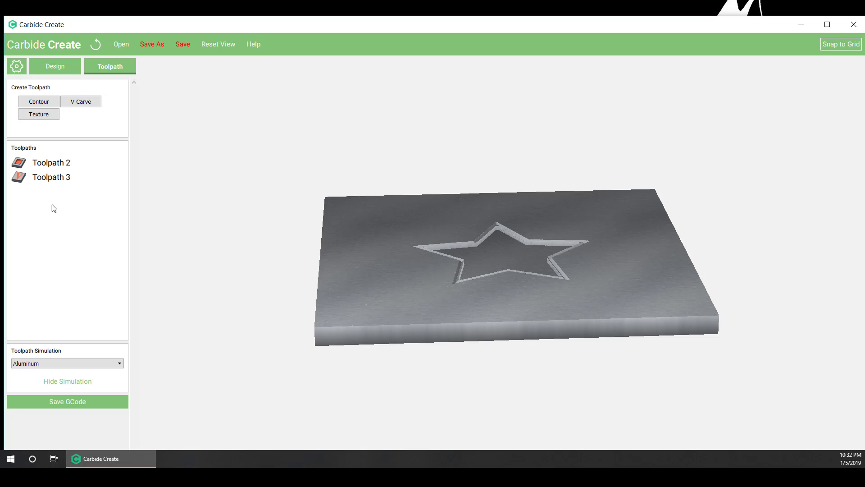
left_click(54, 66)
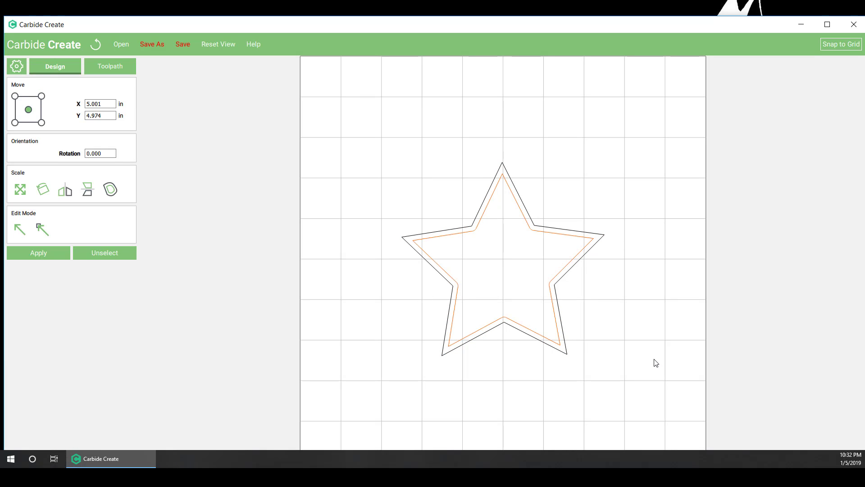
- Add a No Offset contour with the #102 0.125 in end mill, 0.125 in deep, and simulate it
left_click(109, 66)
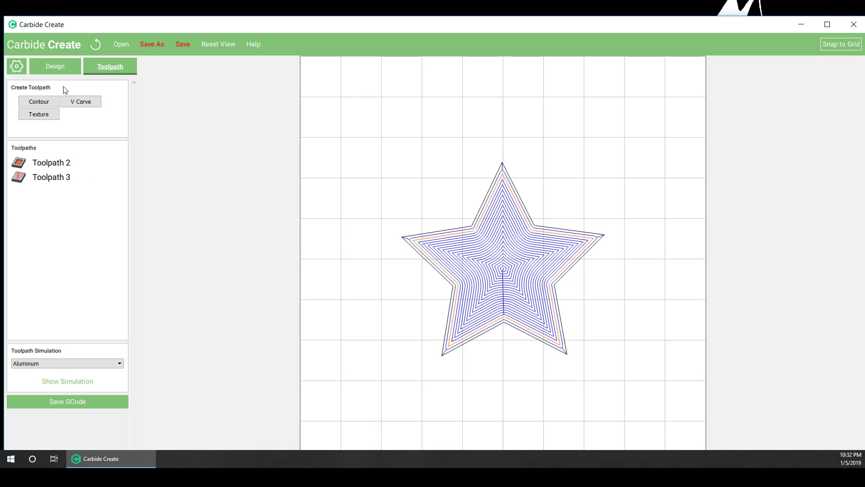
left_click(39, 101)
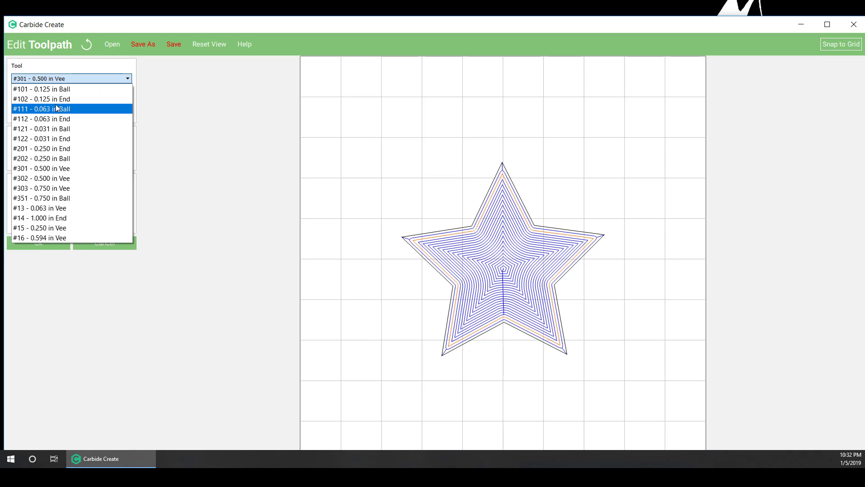
left_click(42, 99)
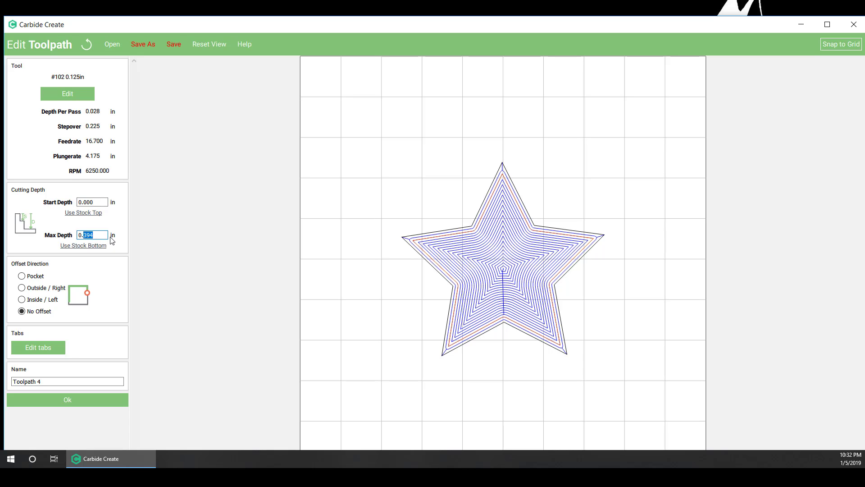
type("0.125")
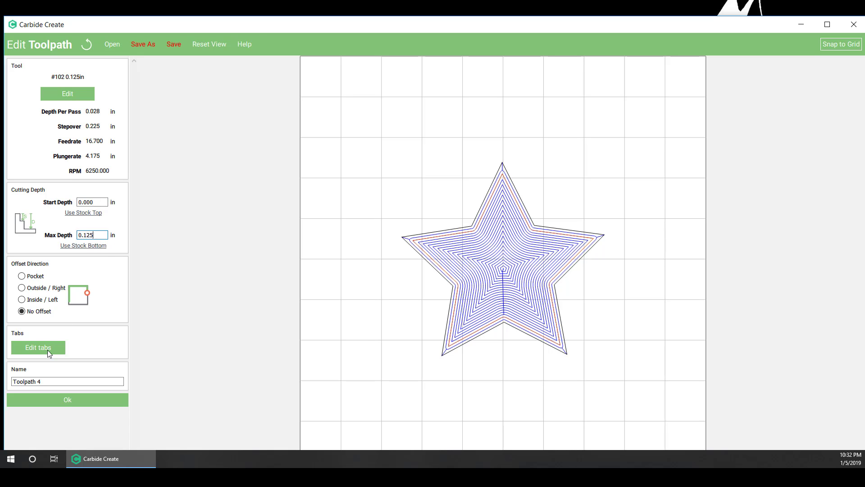
left_click(67, 399)
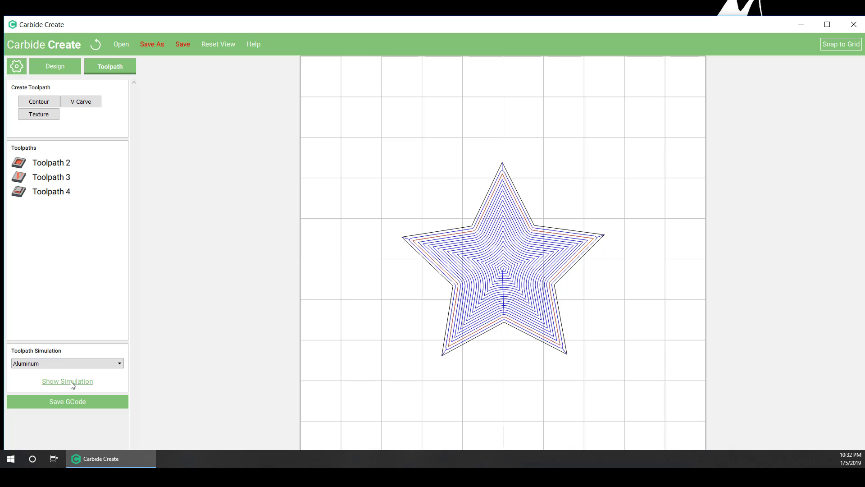
left_click(67, 381)
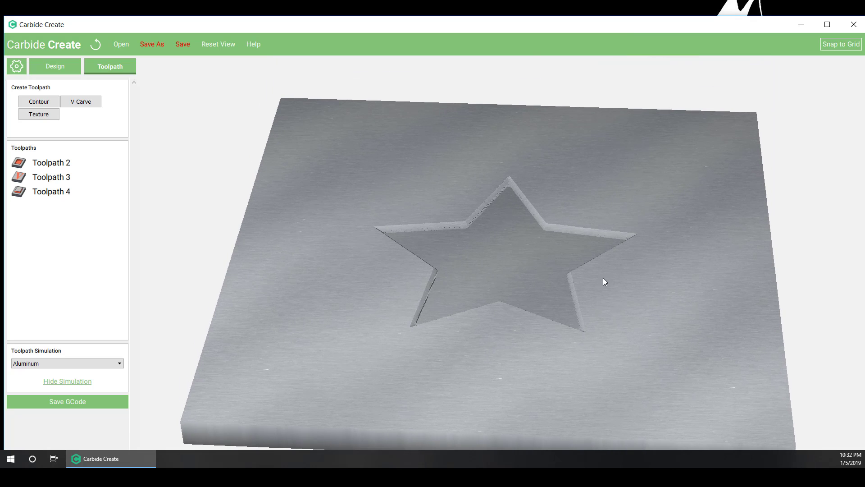
mouse_move(185, 268)
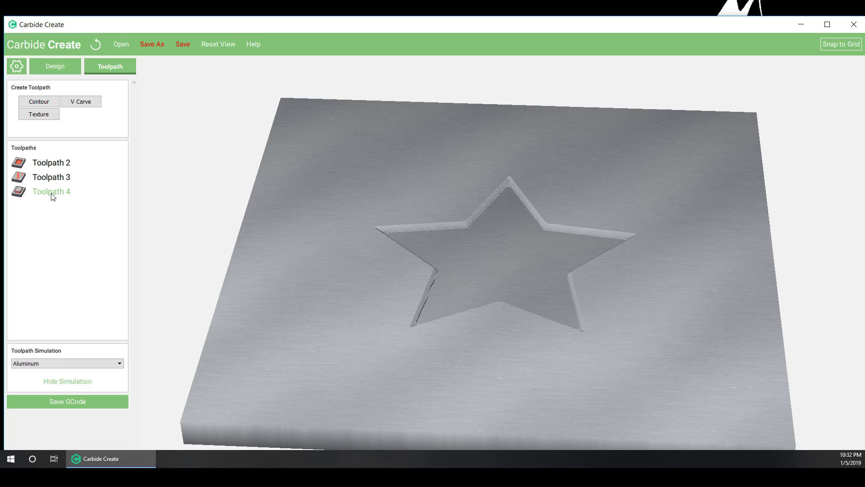
left_click(67, 381)
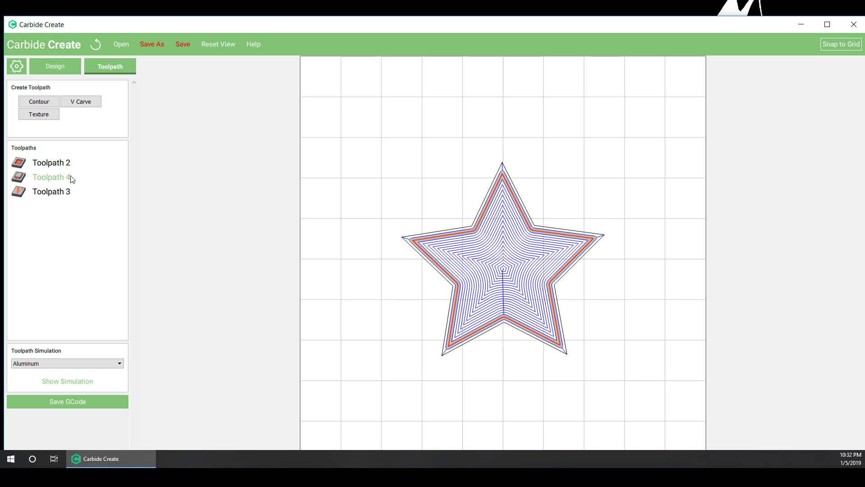
mouse_move(65, 181)
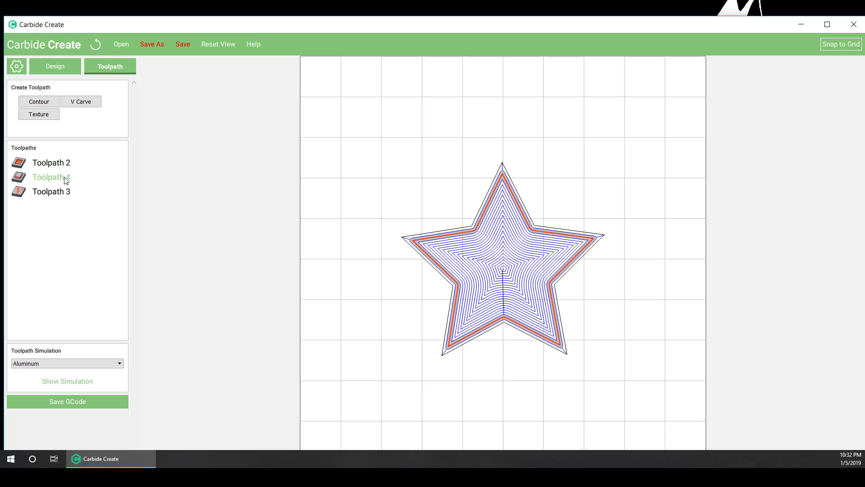
- Switch off the pocket and no-offset cleanup toolpaths through their right-click menus
right_click(51, 191)
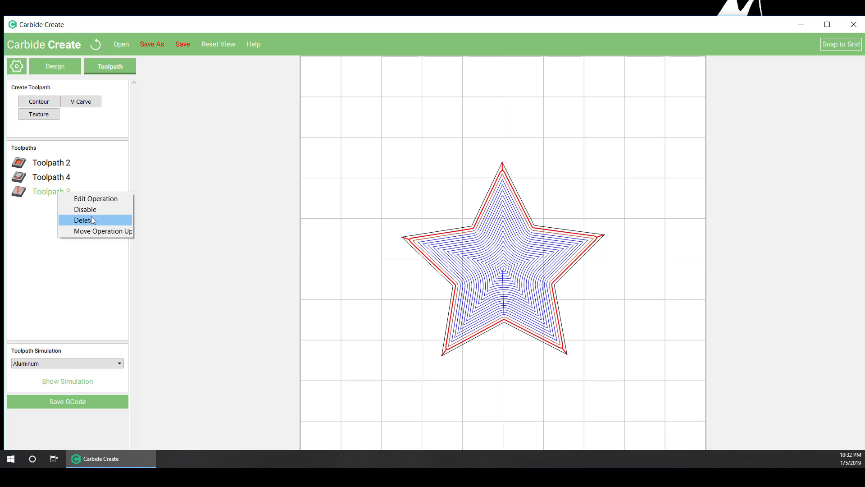
left_click(85, 209)
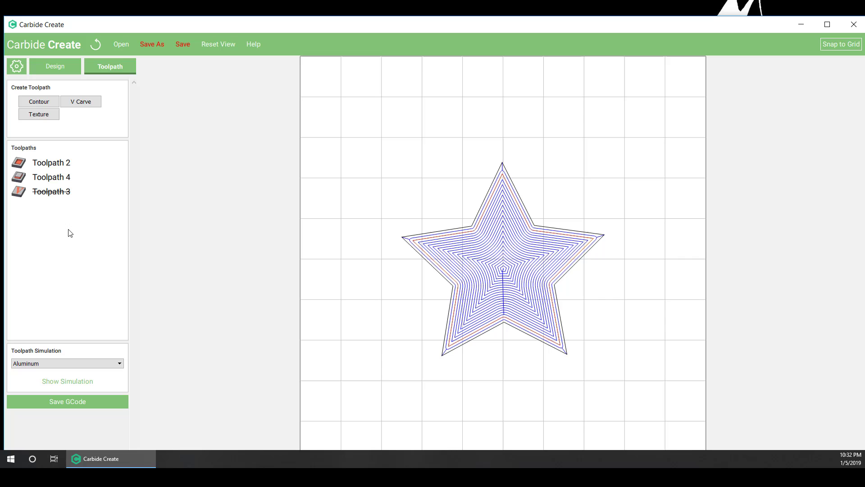
mouse_move(69, 174)
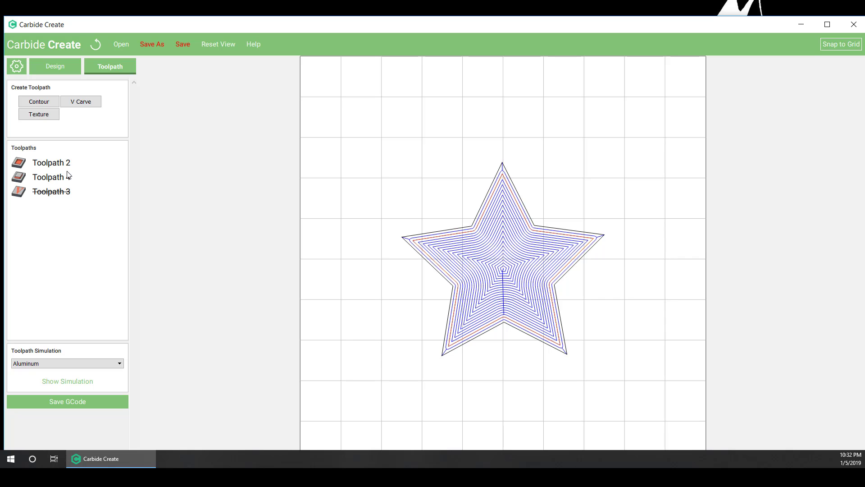
right_click(49, 177)
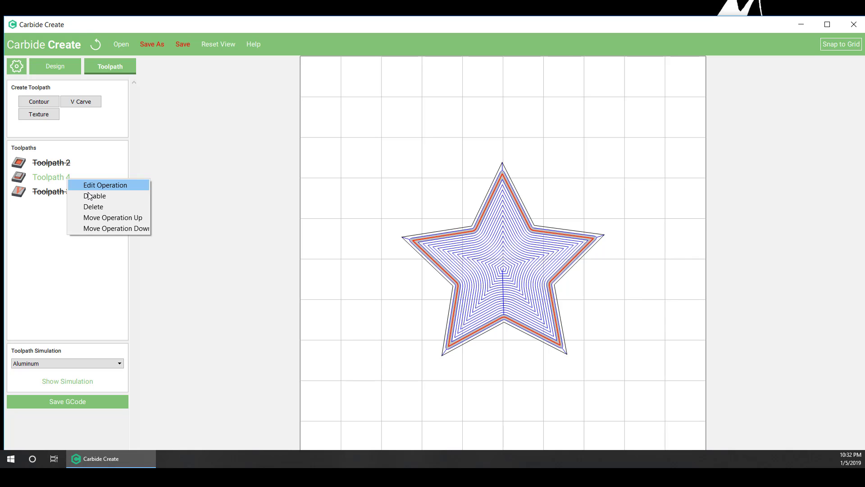
left_click(95, 196)
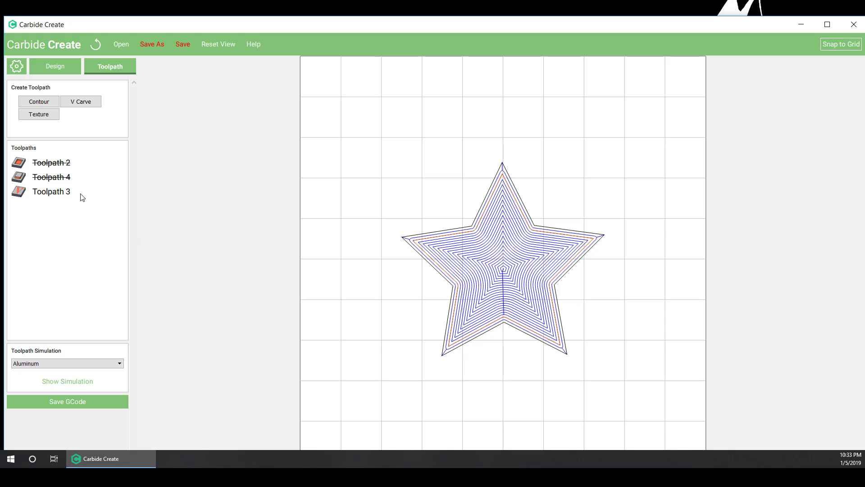
mouse_move(215, 450)
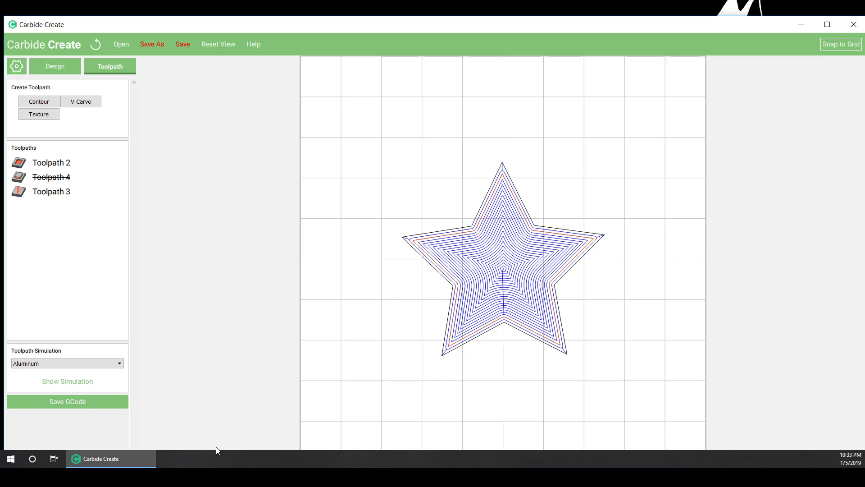